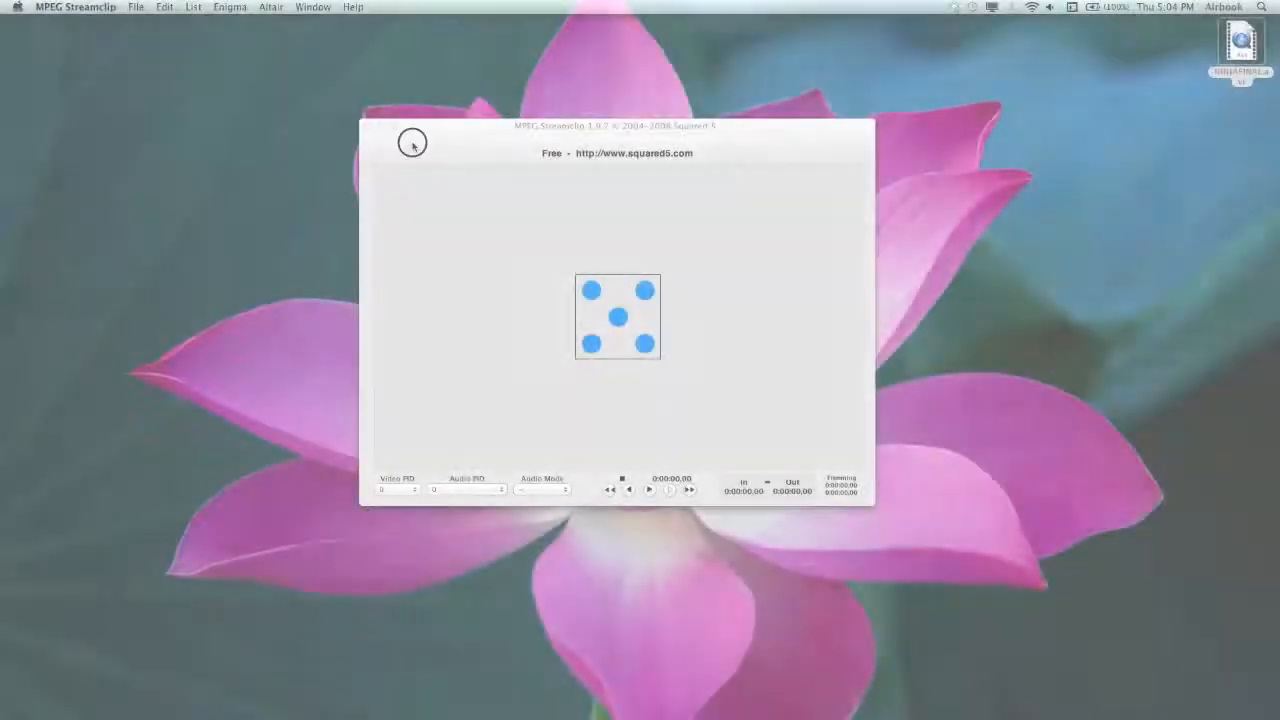
Open NINJAFINAL.avi from the Desktop via File > Open Files.
{"action": "left_click", "coordinate": [136, 7]}
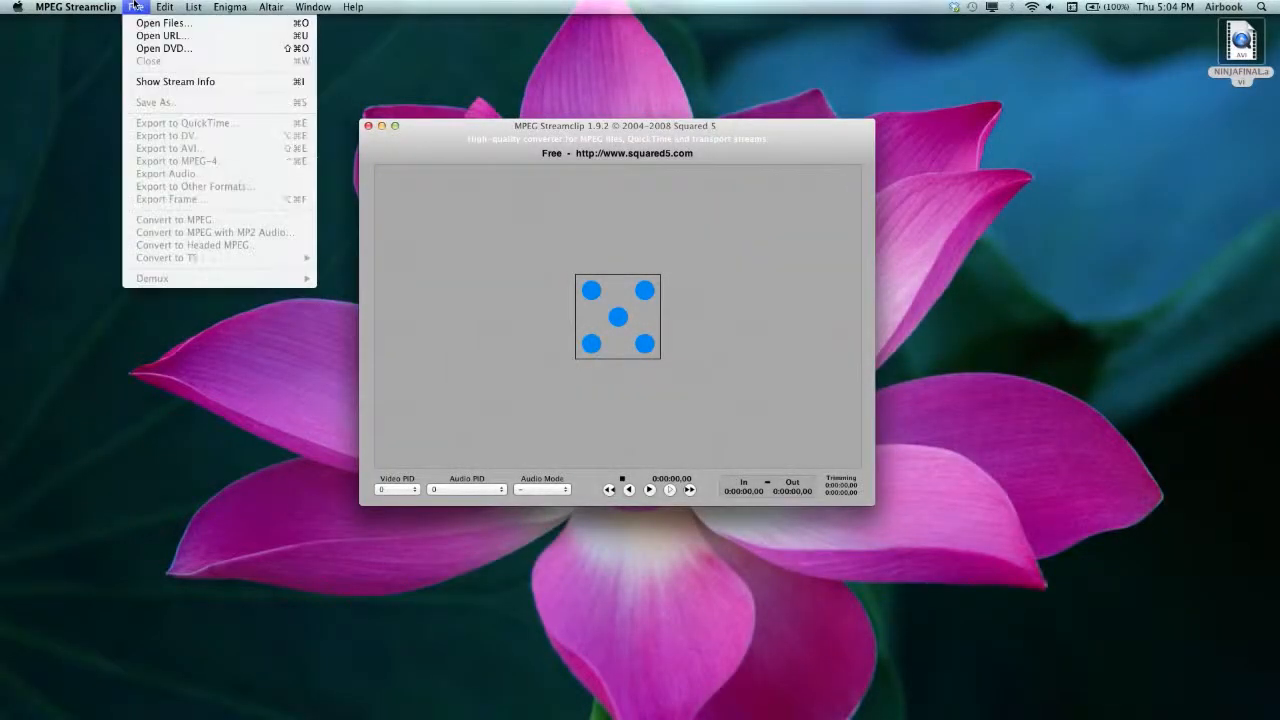
{"action": "left_click", "coordinate": [136, 7]}
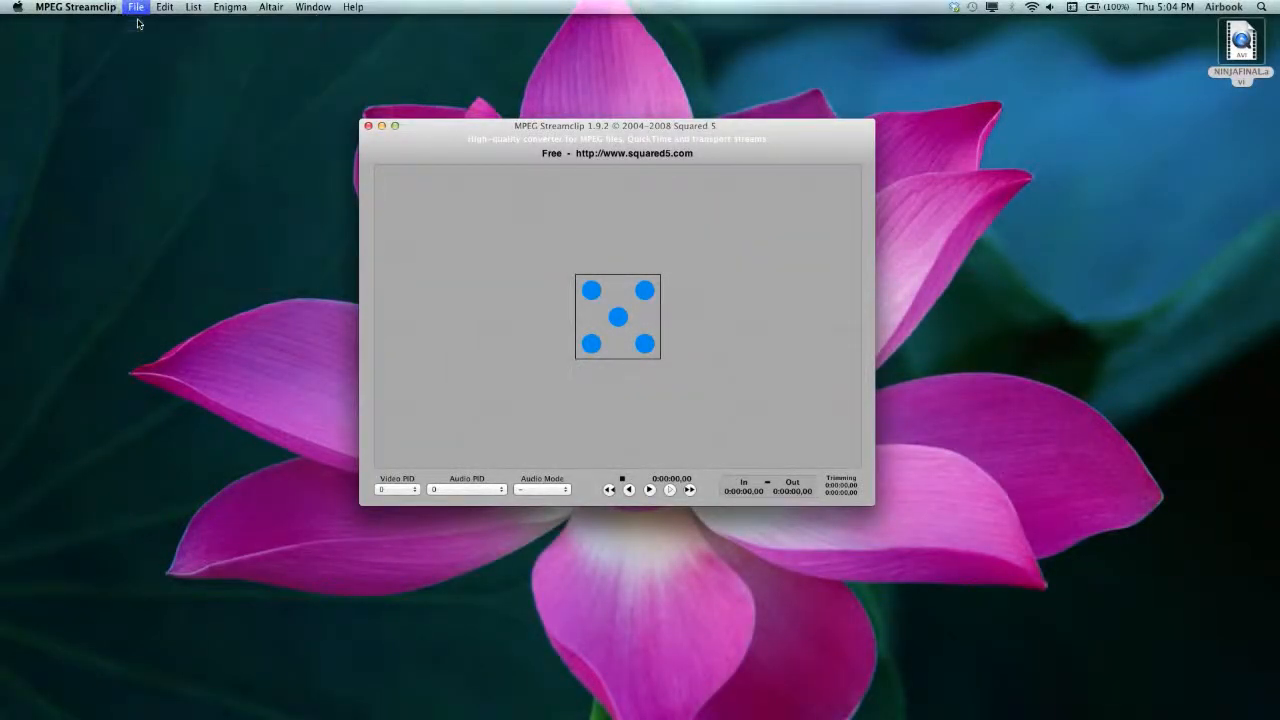
{"action": "left_click", "coordinate": [136, 7]}
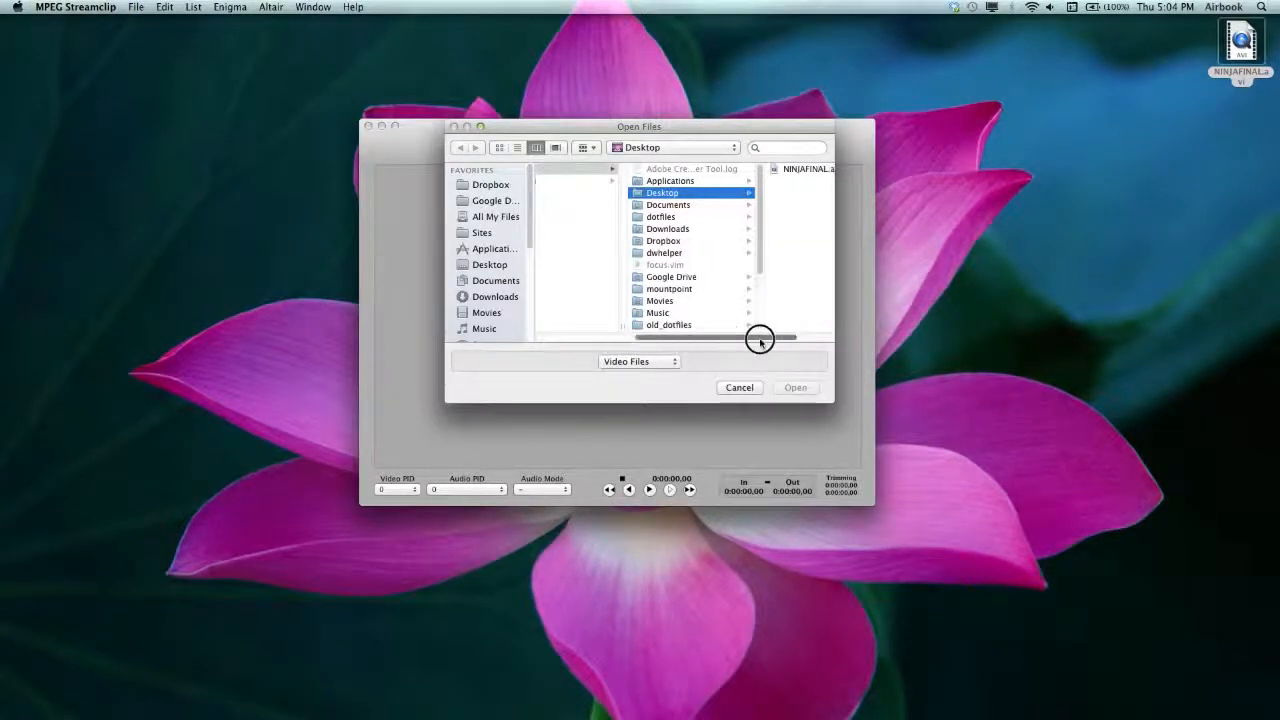
{"action": "left_click", "coordinate": [607, 168]}
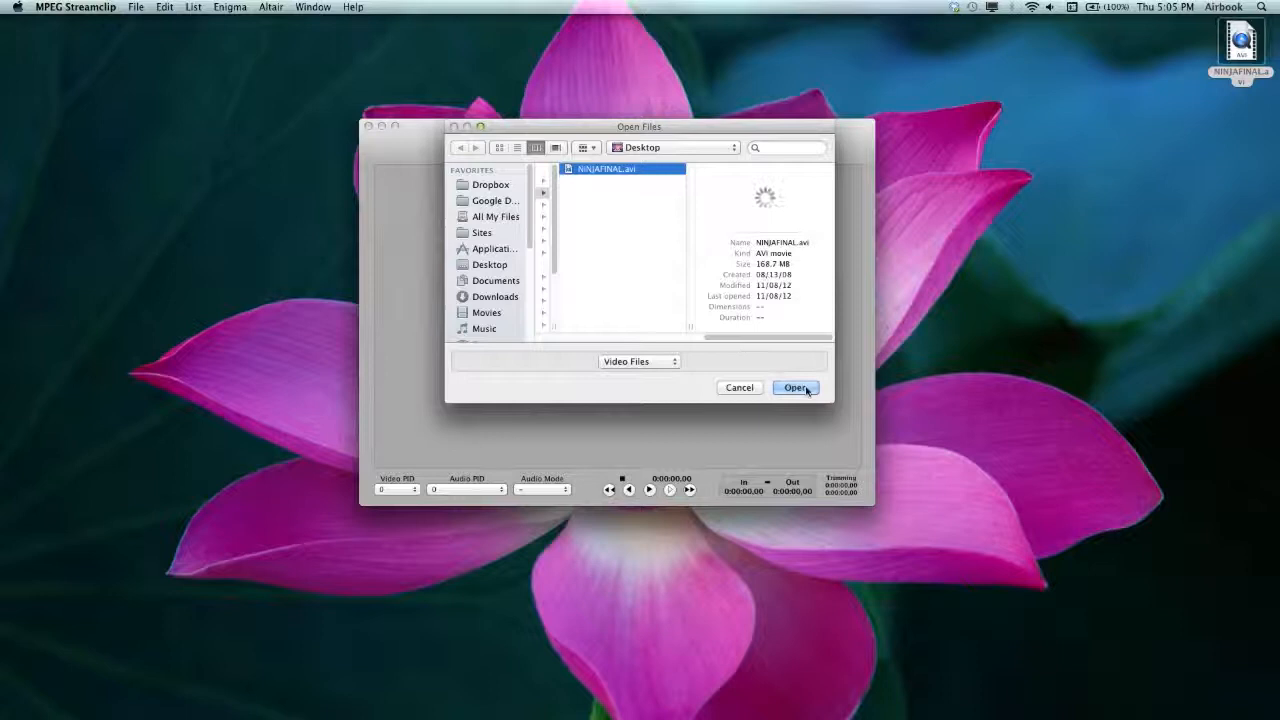
{"action": "left_click", "coordinate": [795, 388]}
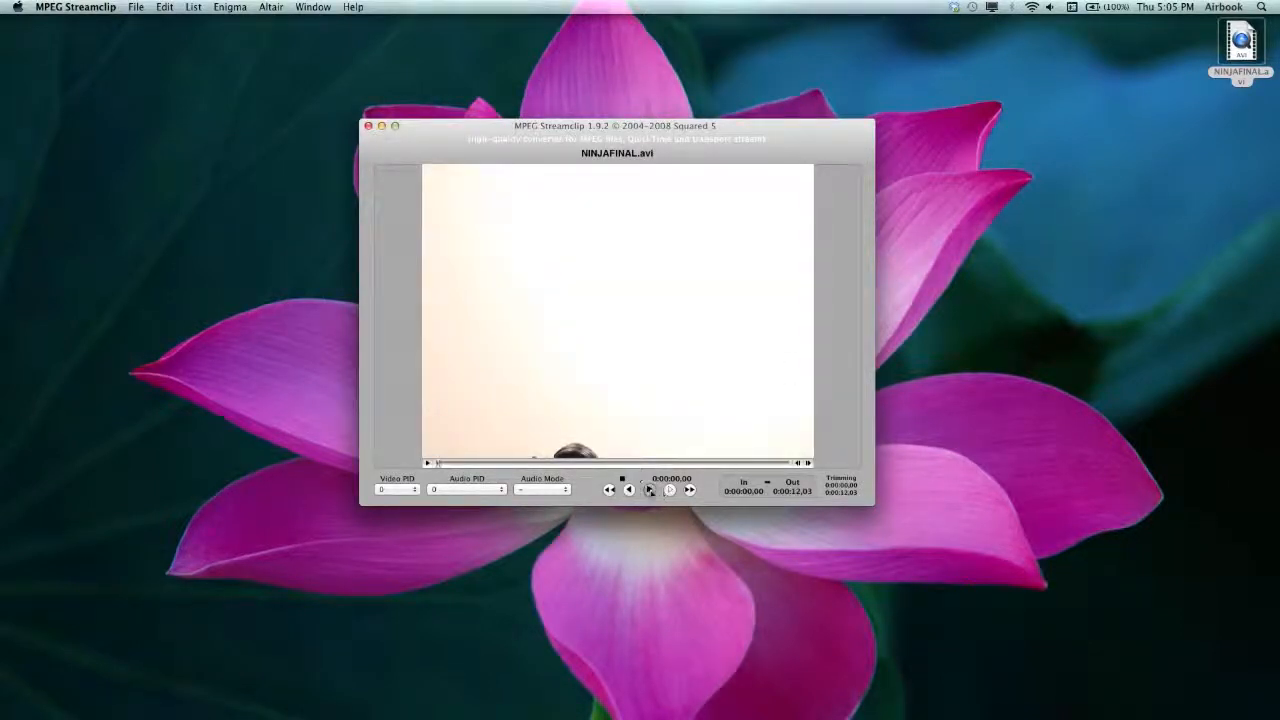
Play NINJAFINAL.avi to about seven seconds, pause it, and show the File menu.
{"action": "left_click", "coordinate": [649, 489]}
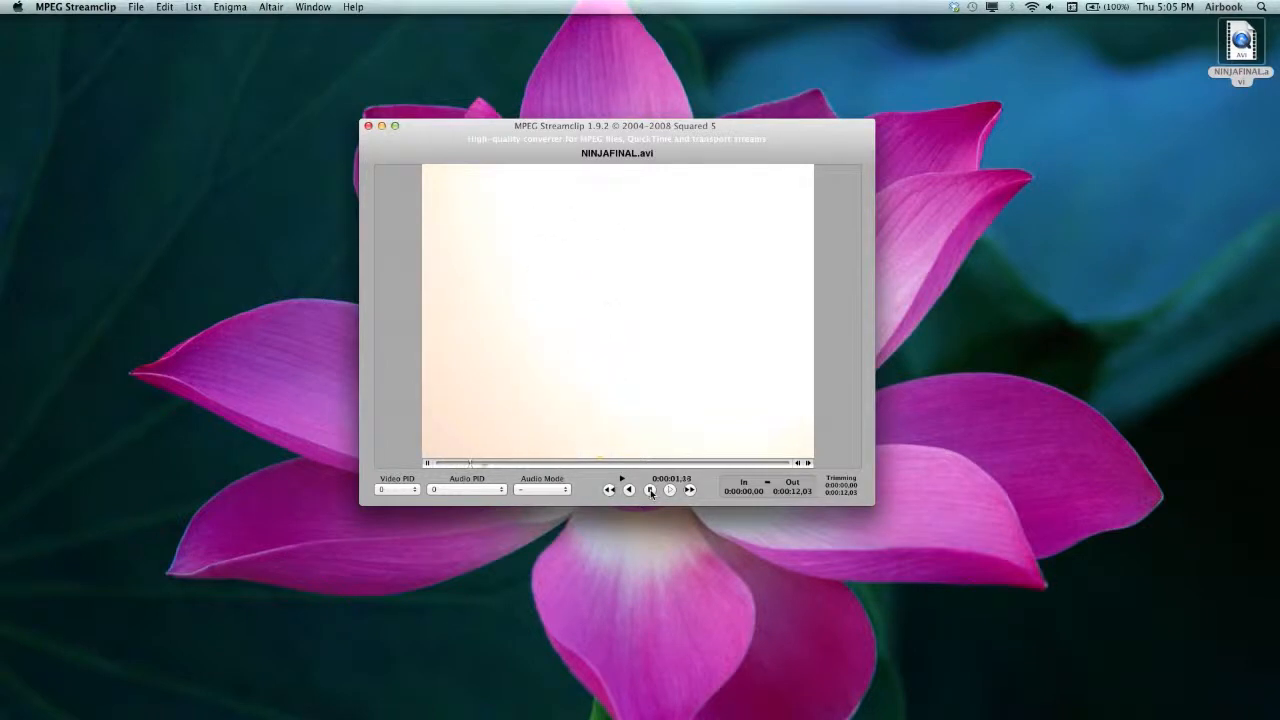
{"action": "left_click", "coordinate": [650, 490]}
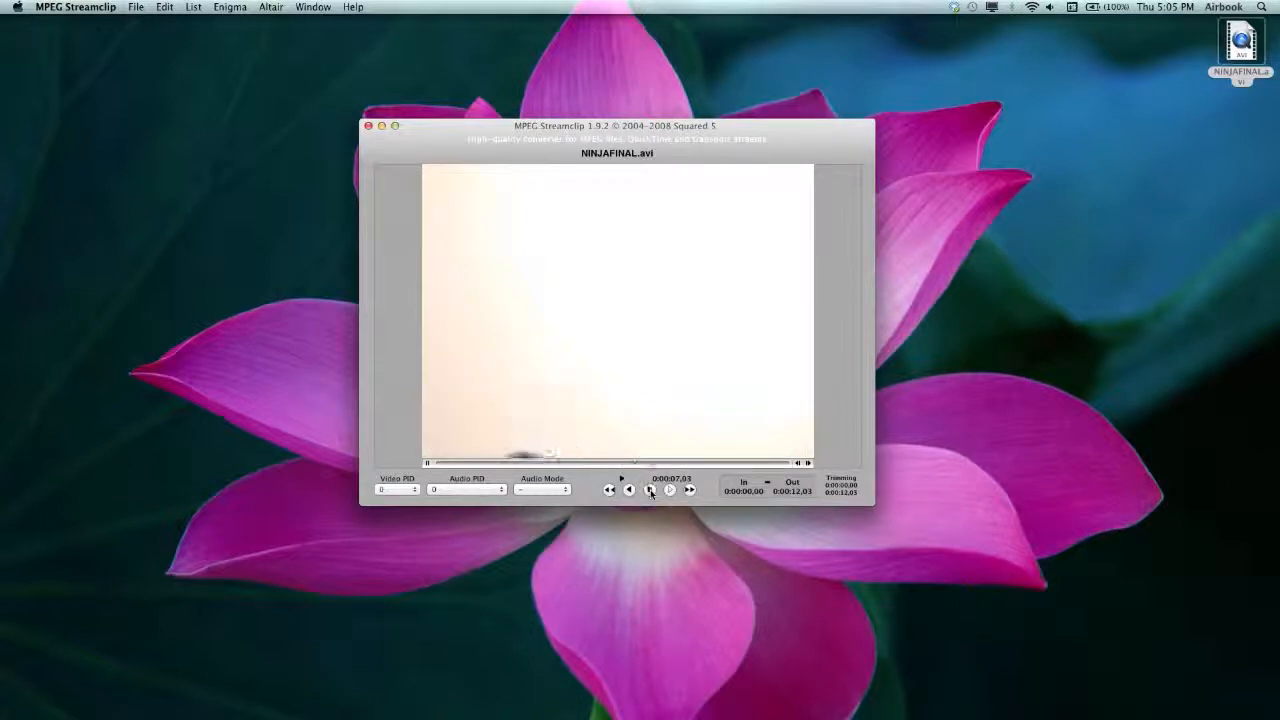
{"action": "left_click", "coordinate": [136, 7]}
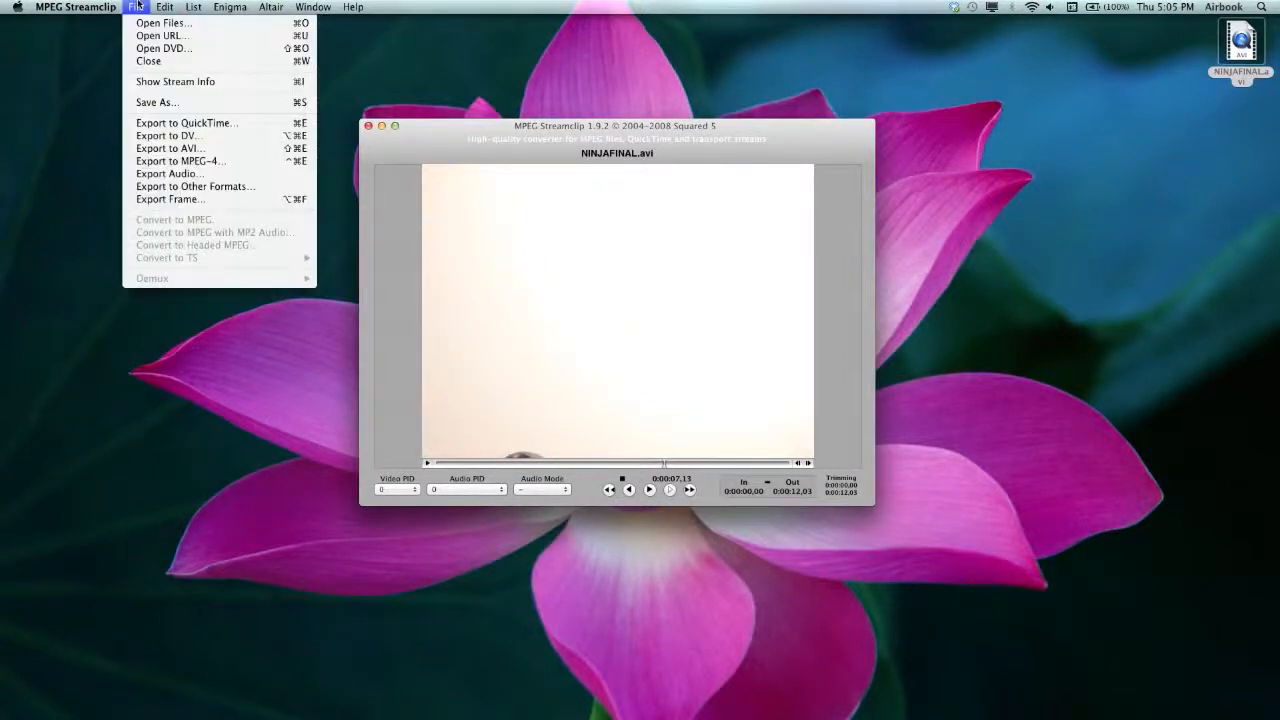
Start an MPEG-4 export with H.264 and bring up the iPod/iPhone/Apple TV presets.
{"action": "left_click", "coordinate": [181, 161]}
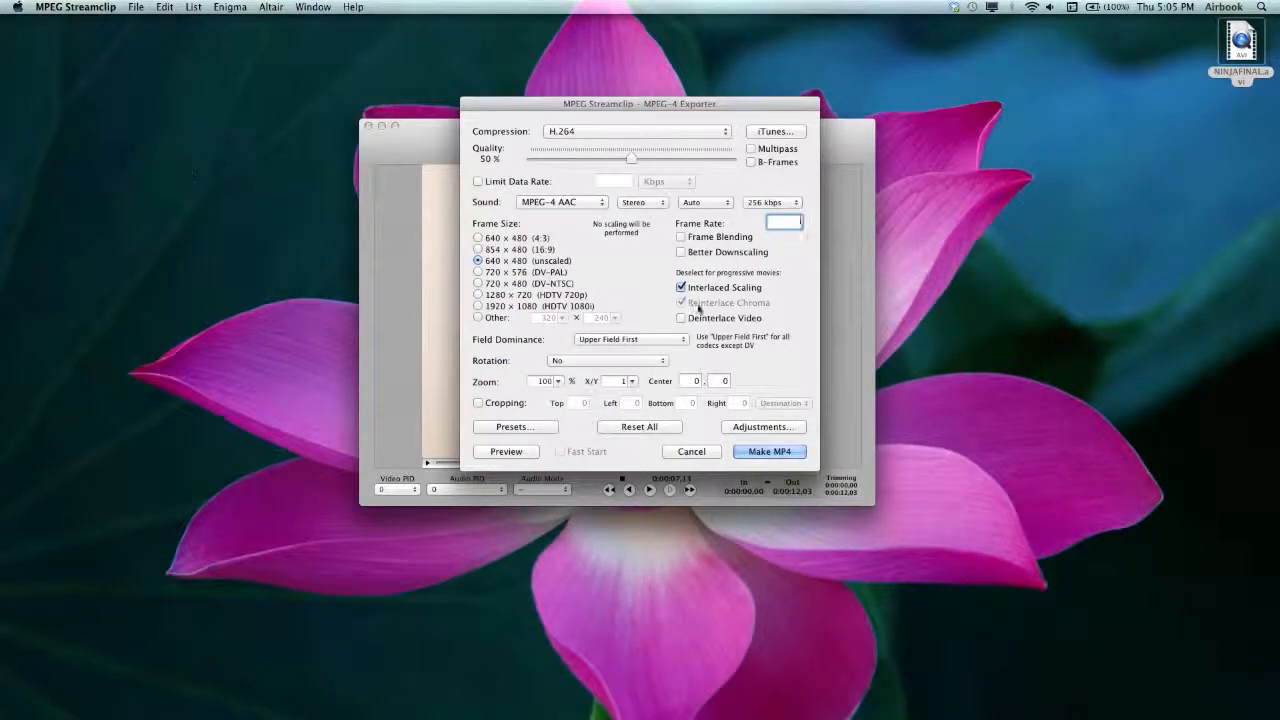
{"action": "left_click", "coordinate": [681, 287]}
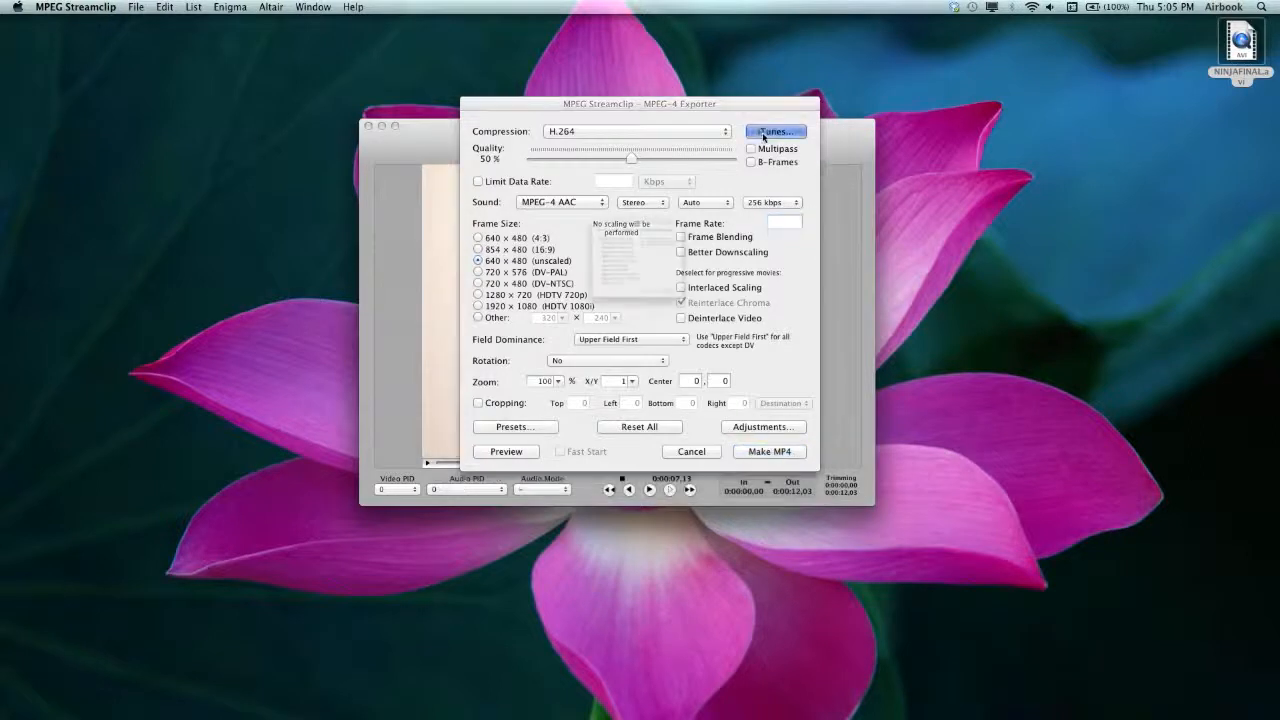
{"action": "left_click", "coordinate": [775, 131]}
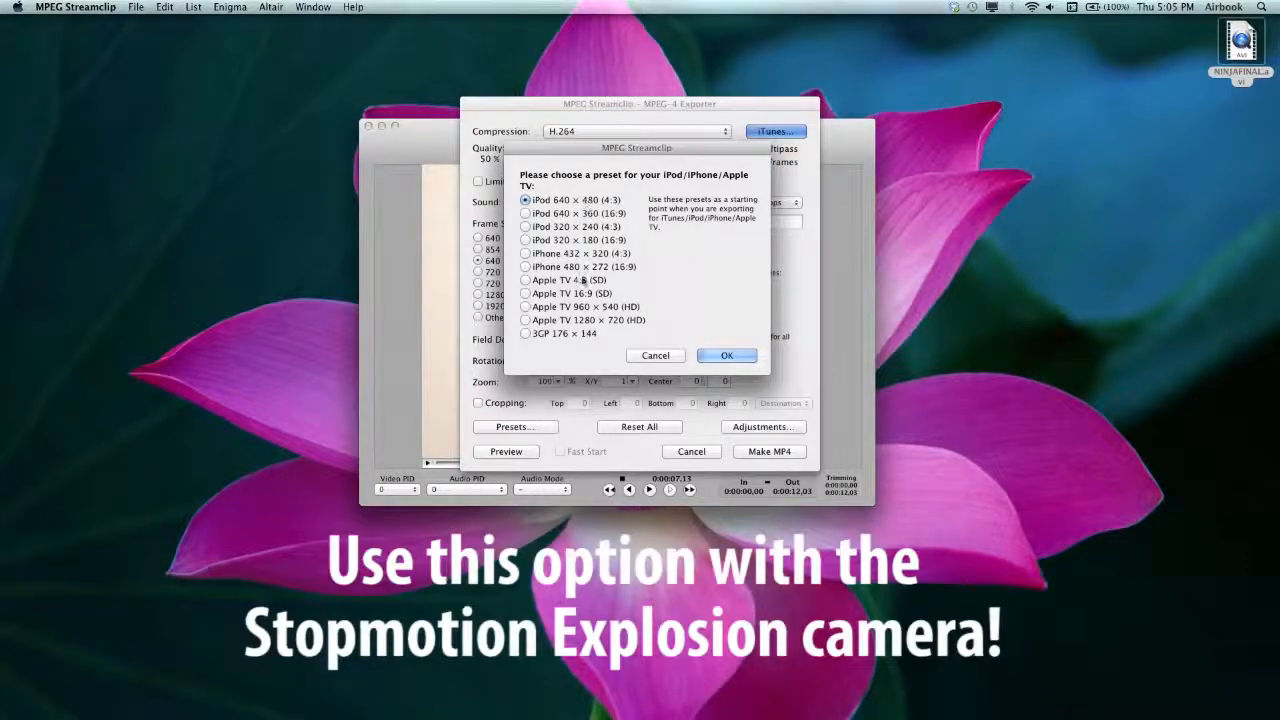
Apply and reconfirm the Apple TV 4:3 (SD) preset, then choose Make MP4.
{"action": "left_click", "coordinate": [525, 280]}
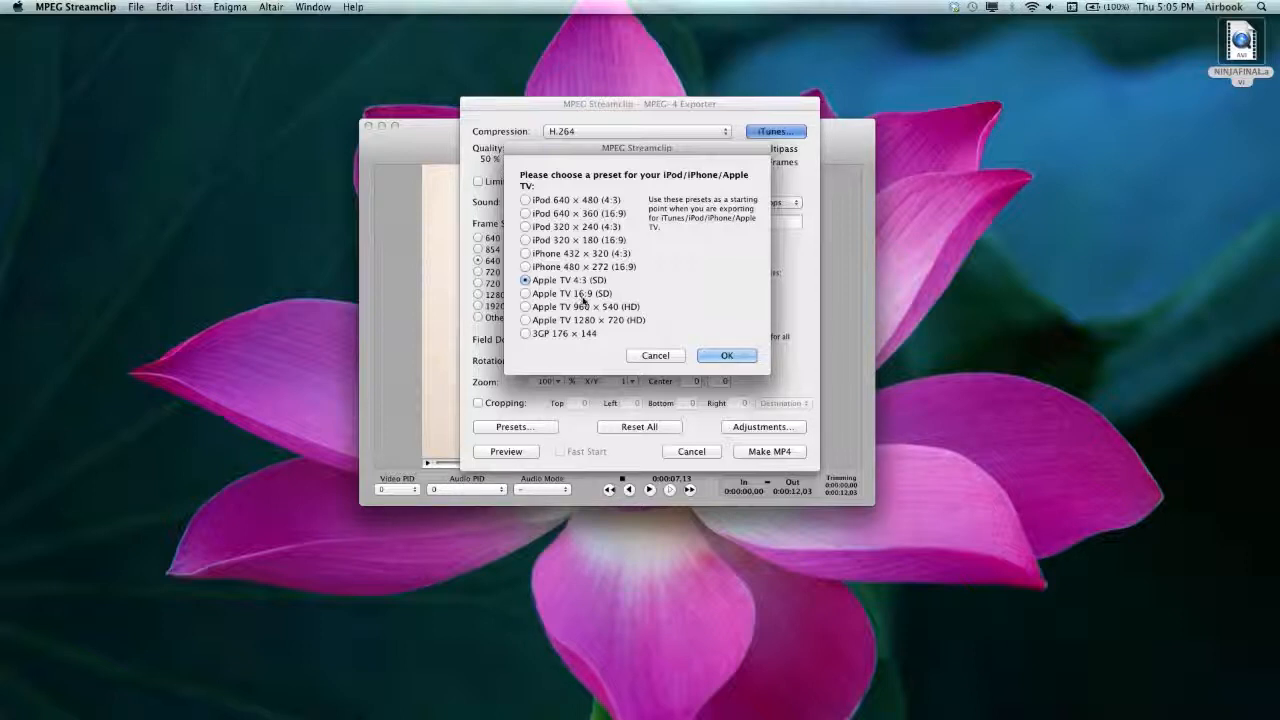
{"action": "left_click", "coordinate": [727, 355]}
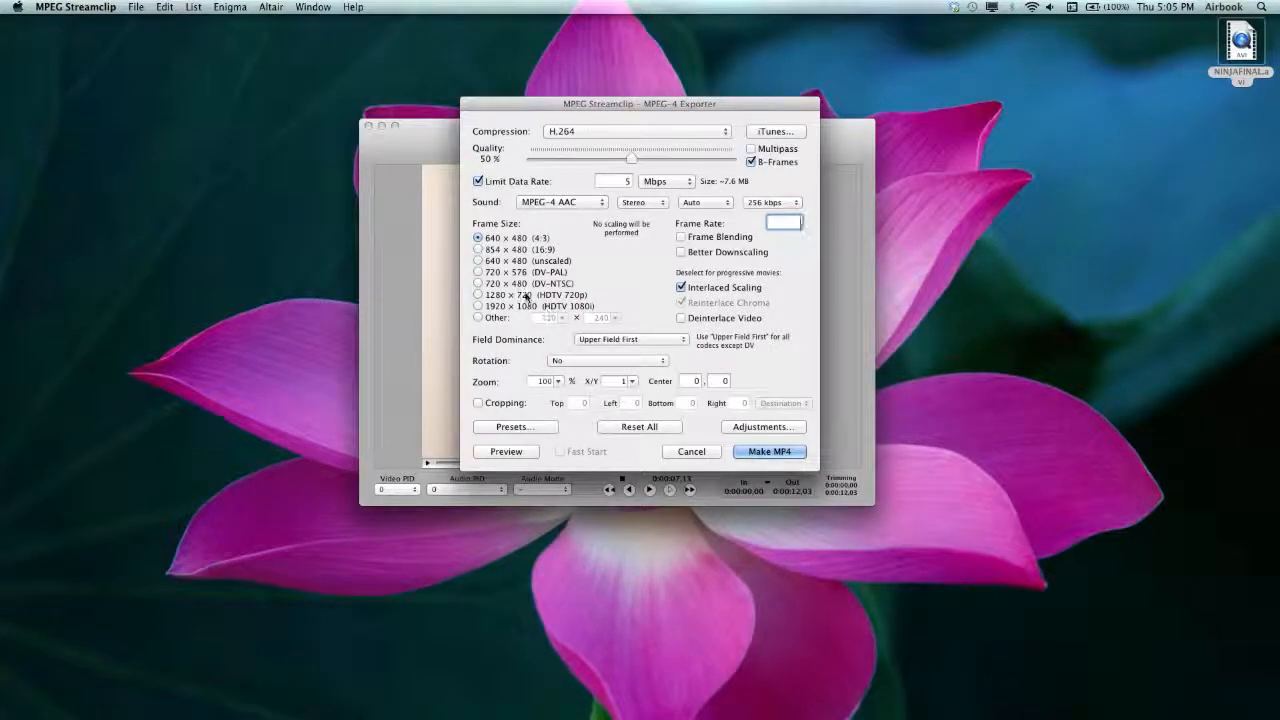
{"action": "left_click", "coordinate": [775, 131]}
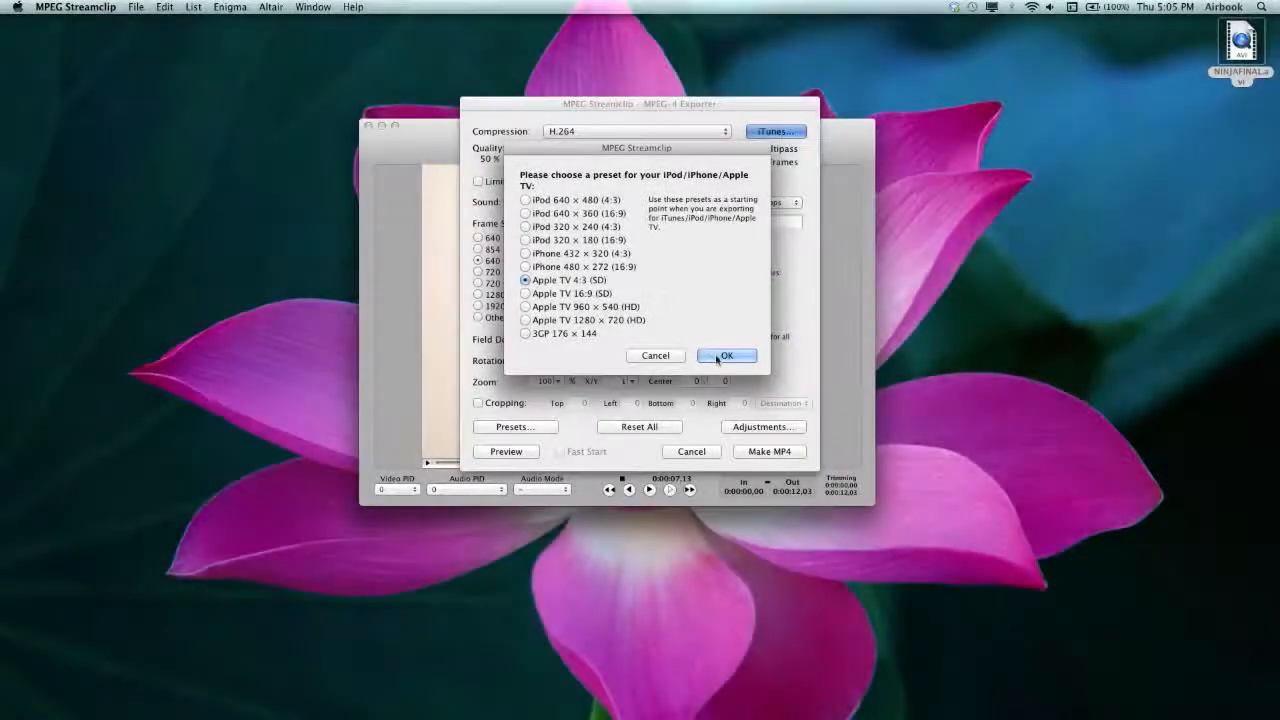
{"action": "left_click", "coordinate": [726, 355]}
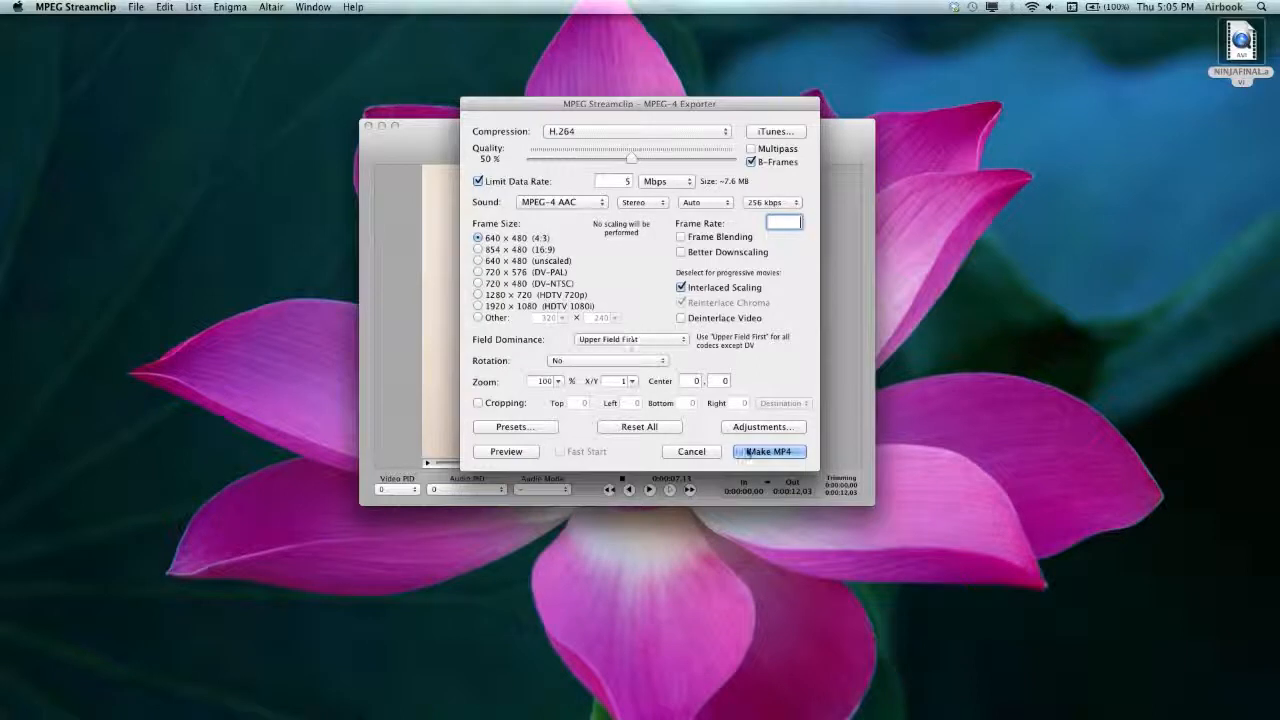
{"action": "left_click", "coordinate": [769, 451]}
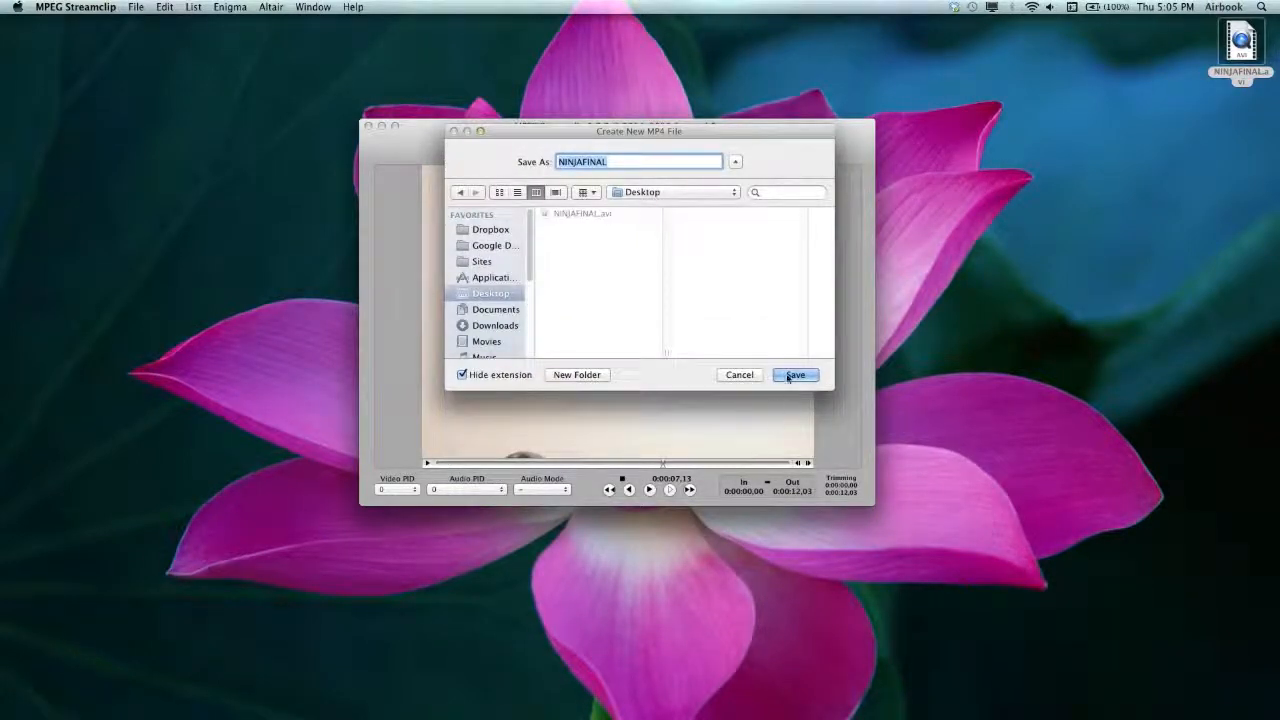
Save NINJAFINAL.mp4 to the Desktop and show the File menu again.
{"action": "left_click", "coordinate": [795, 374]}
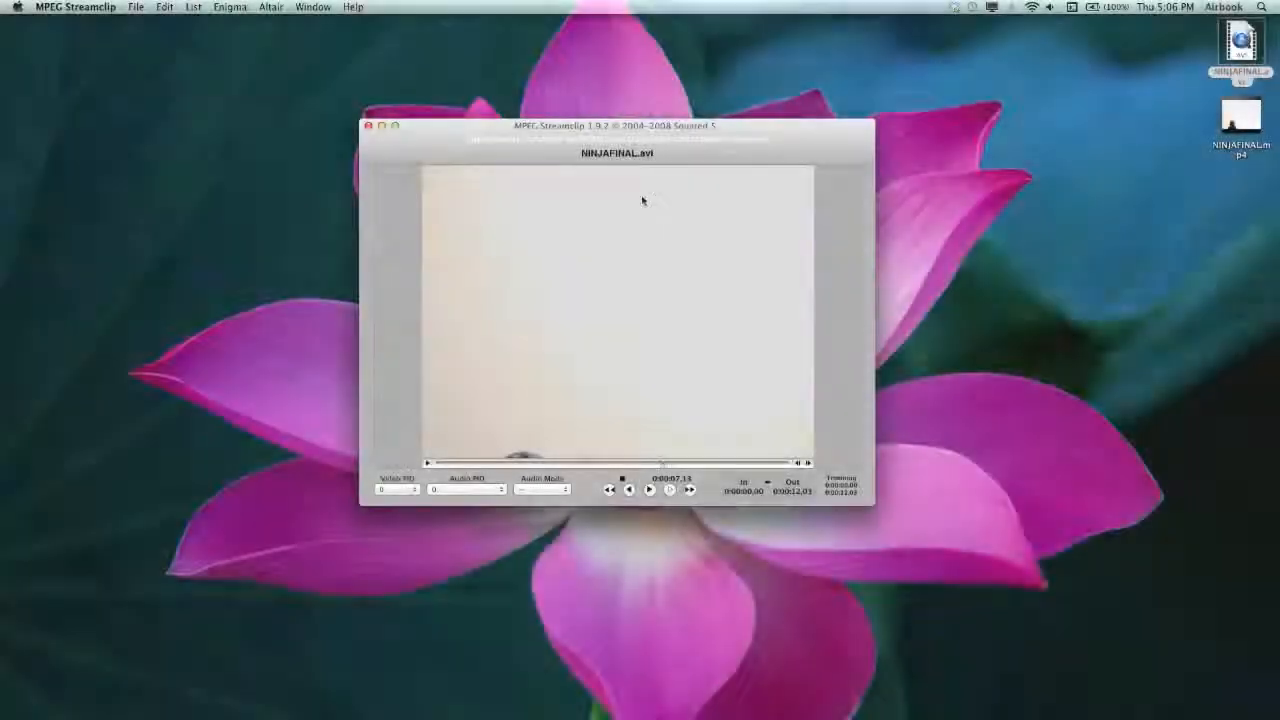
{"action": "left_click", "coordinate": [135, 7]}
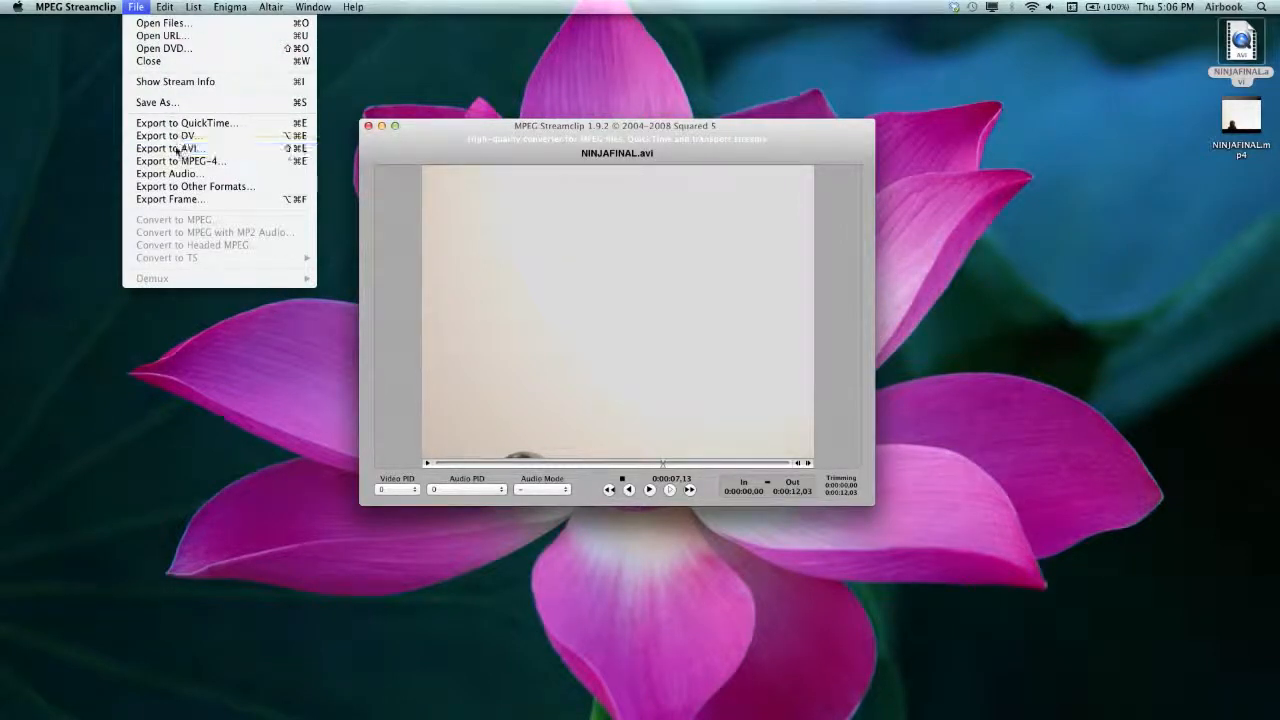
Start an AVI export with Apple Motion JPEG A compression and show the sound format list.
{"action": "left_click", "coordinate": [170, 148]}
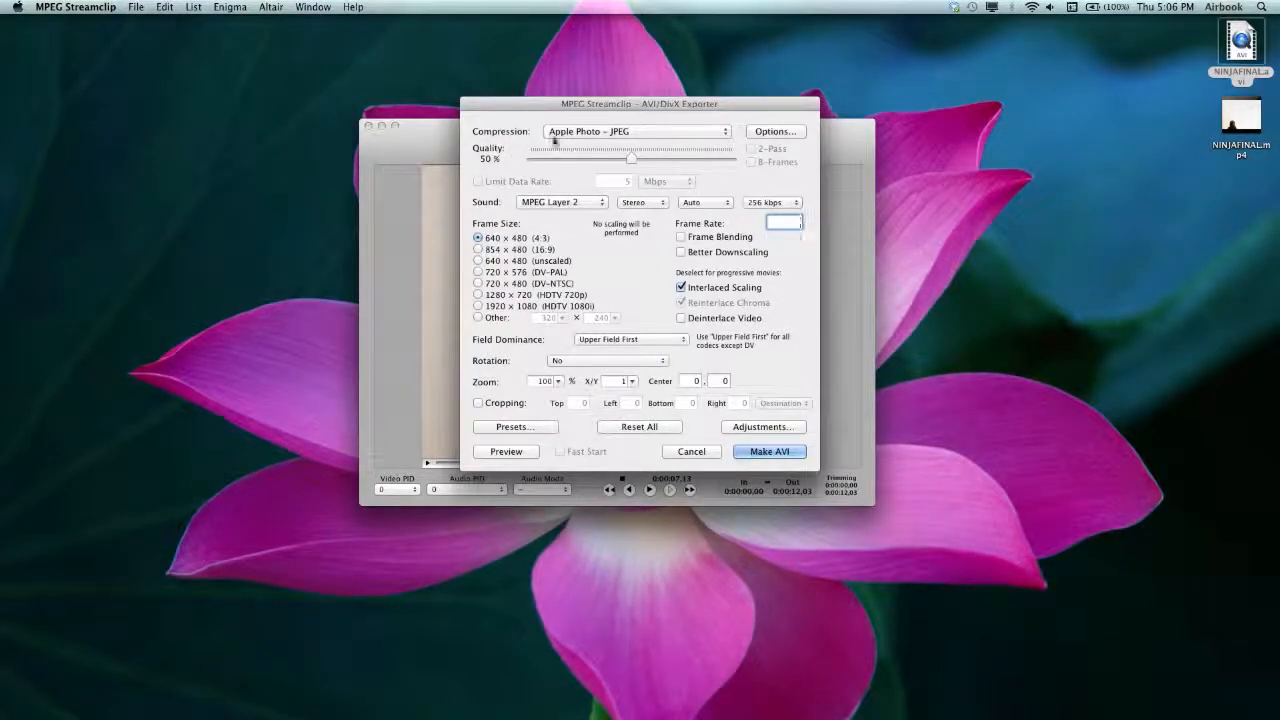
{"action": "left_click", "coordinate": [635, 131]}
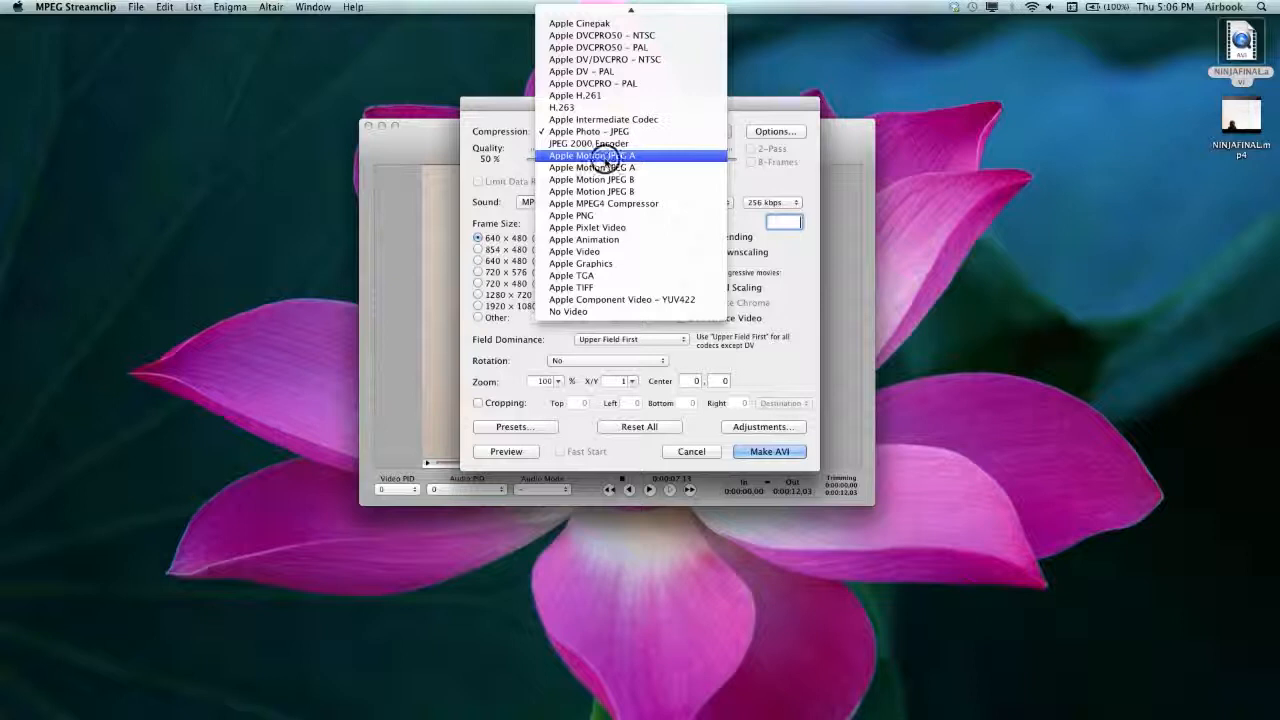
{"action": "left_click", "coordinate": [591, 155]}
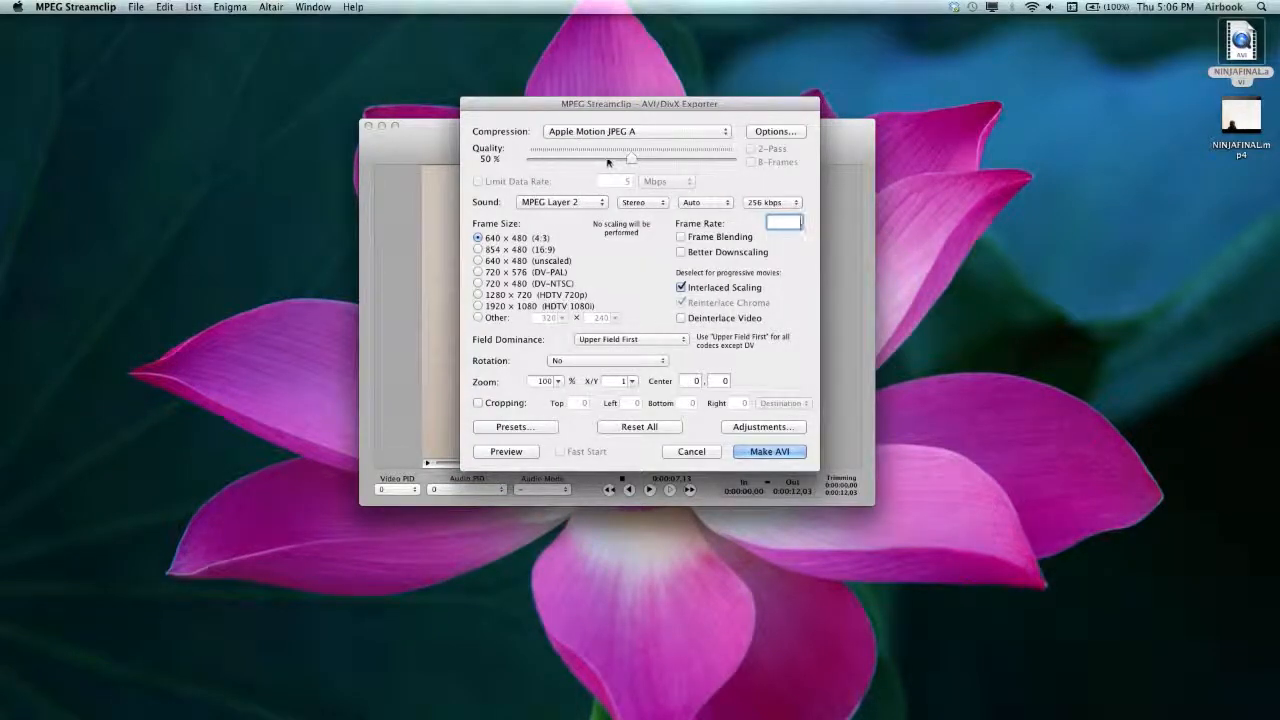
{"action": "left_click", "coordinate": [562, 201]}
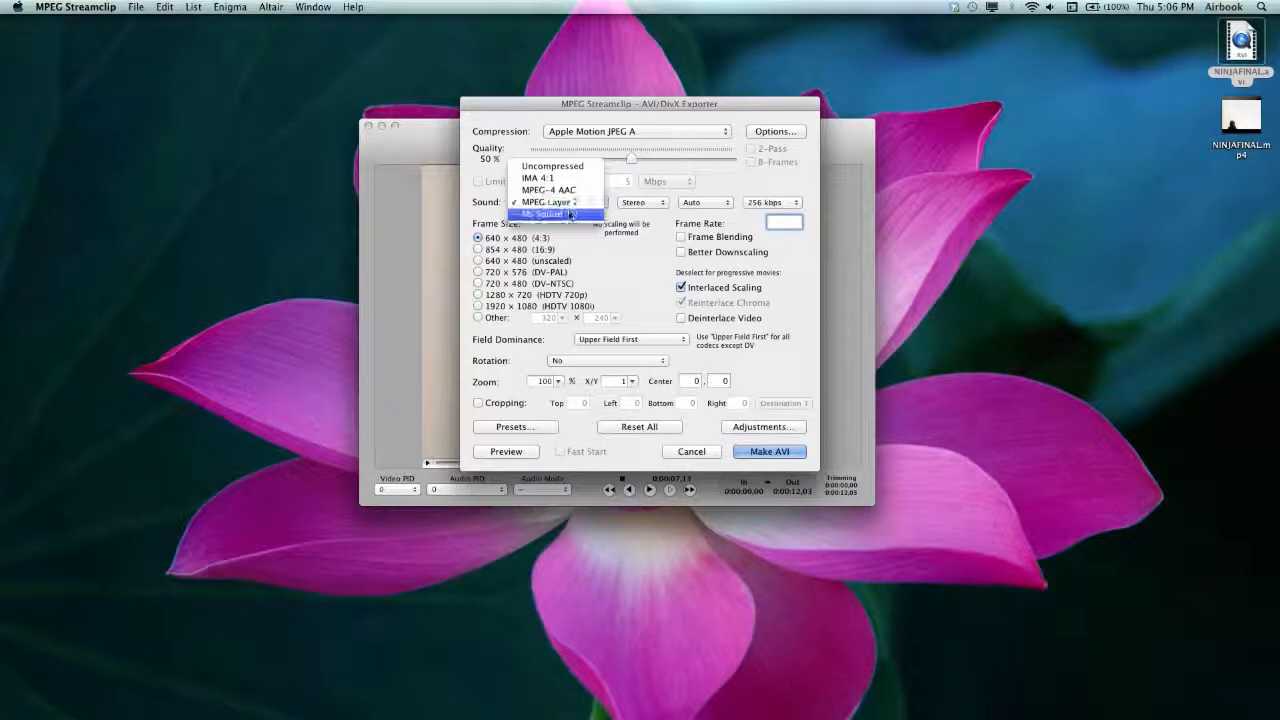
Set No Sound, turn off Interlaced Scaling, and save the AVI as NINJAFINAL.
{"action": "left_click", "coordinate": [549, 214]}
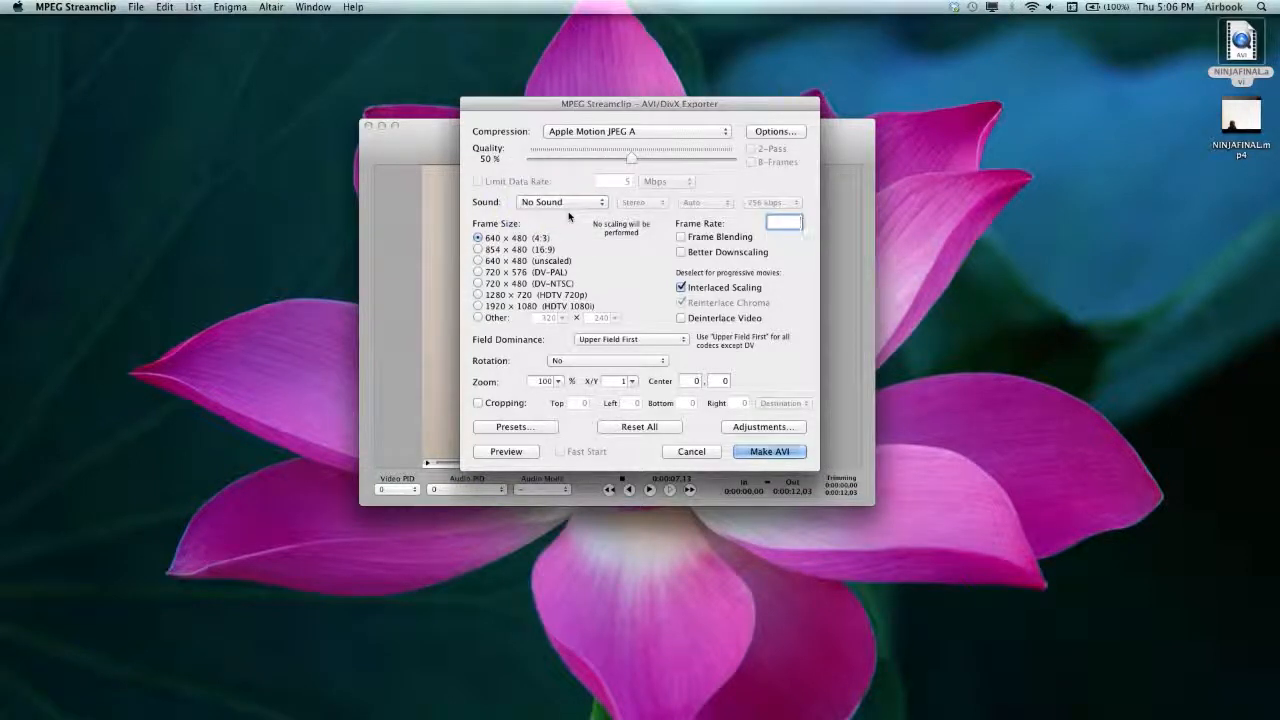
{"action": "left_click", "coordinate": [681, 287]}
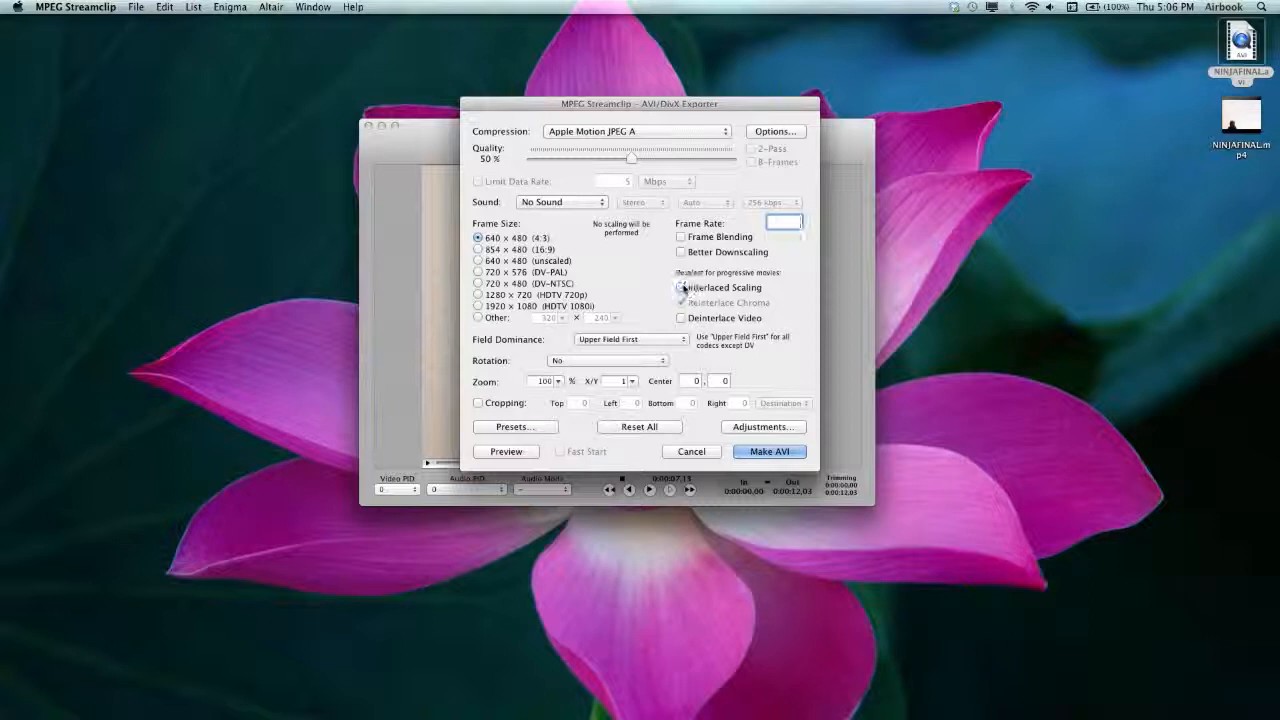
{"action": "left_click", "coordinate": [681, 302]}
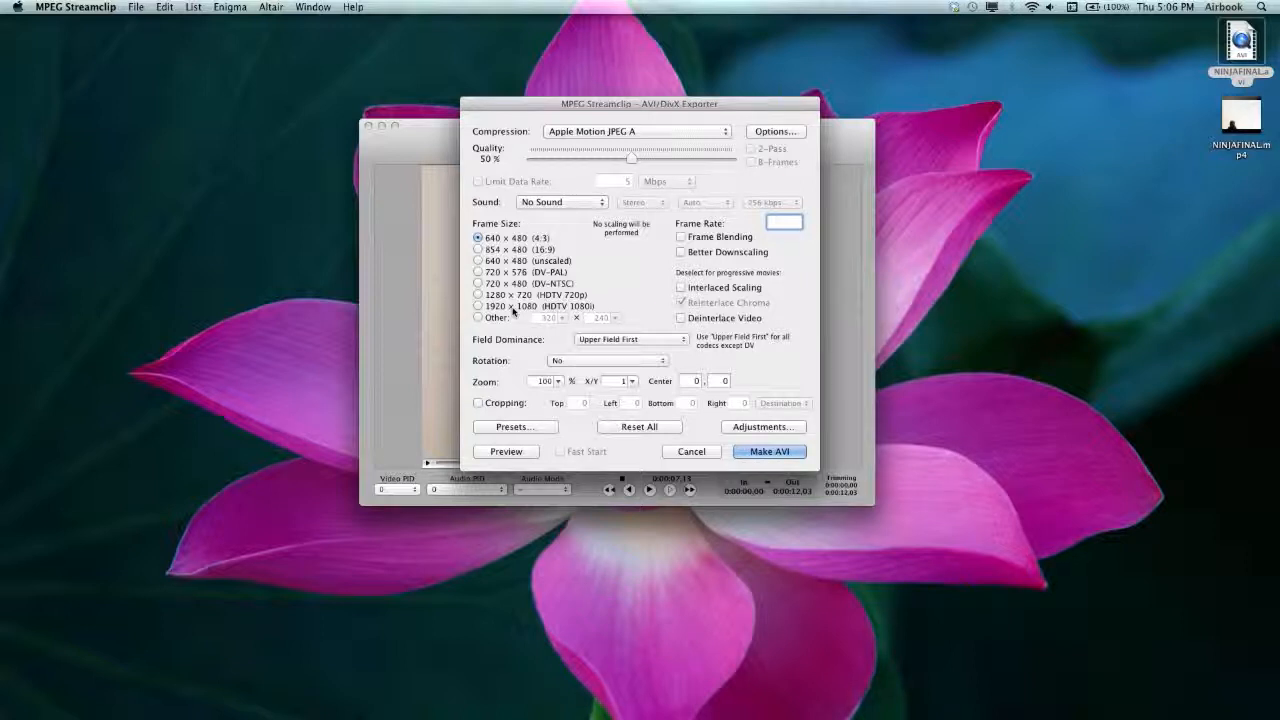
{"action": "left_click", "coordinate": [769, 451]}
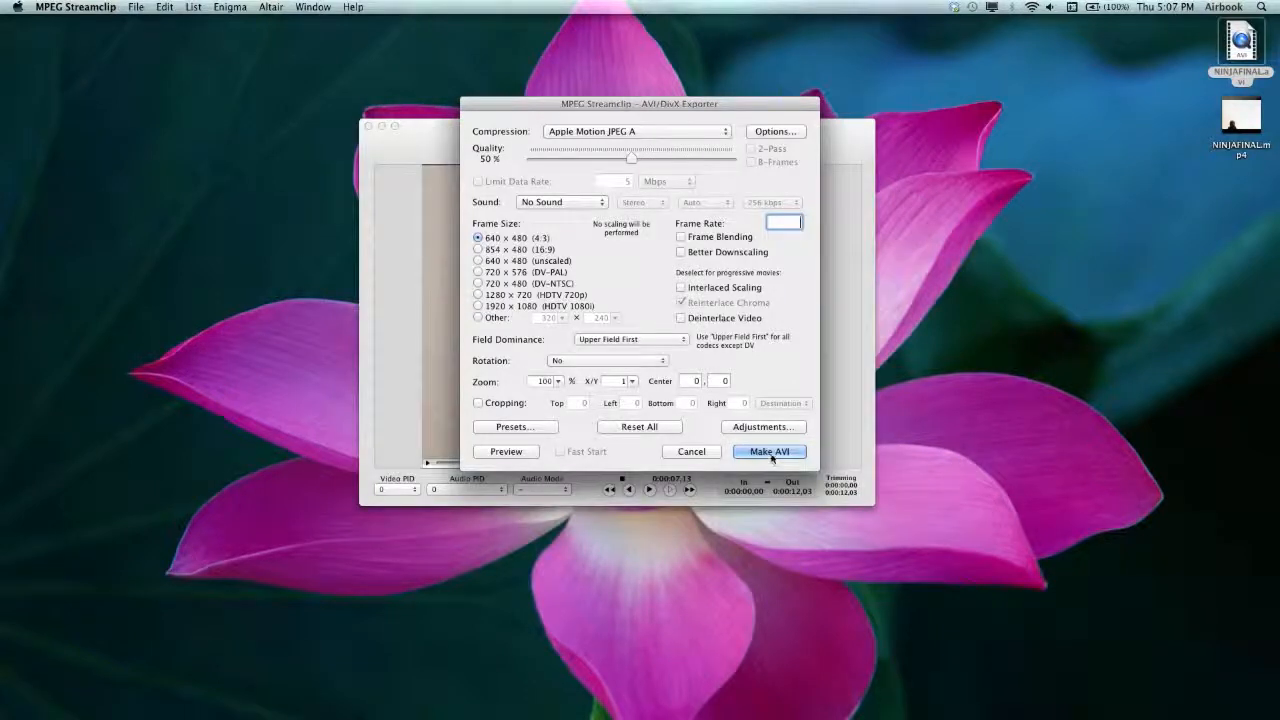
{"action": "left_click", "coordinate": [769, 451]}
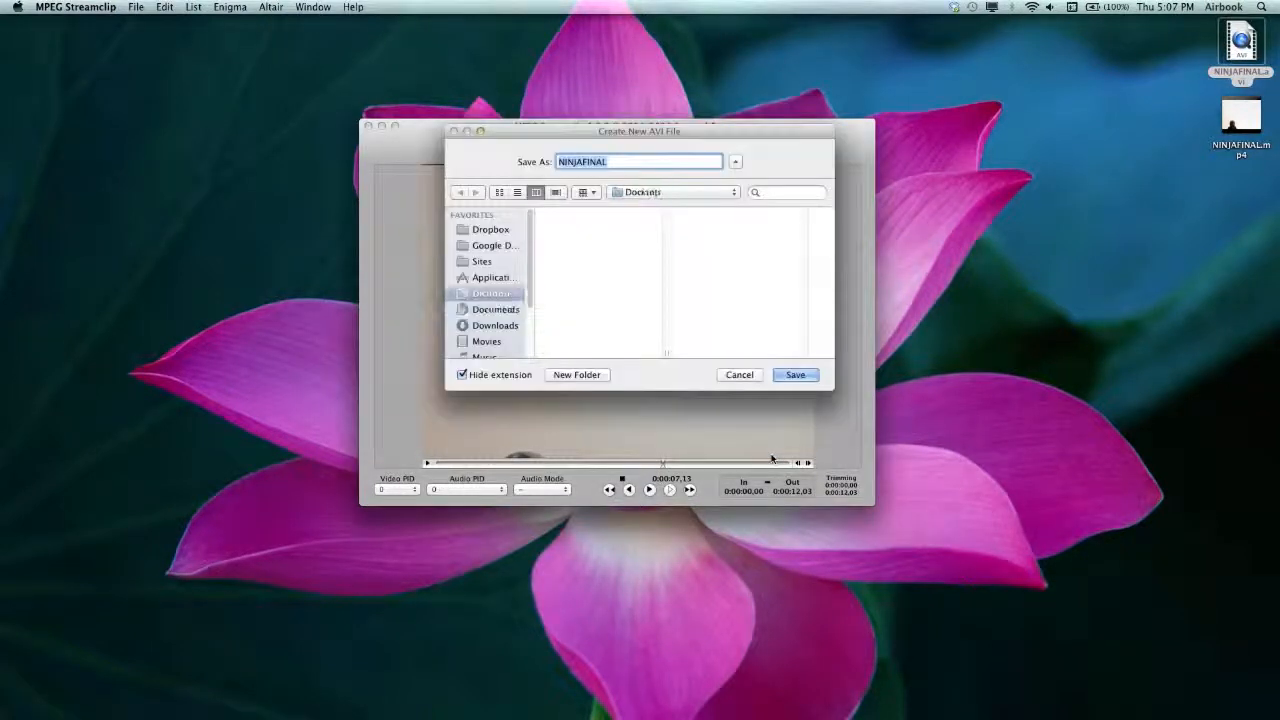
{"action": "left_click", "coordinate": [795, 374]}
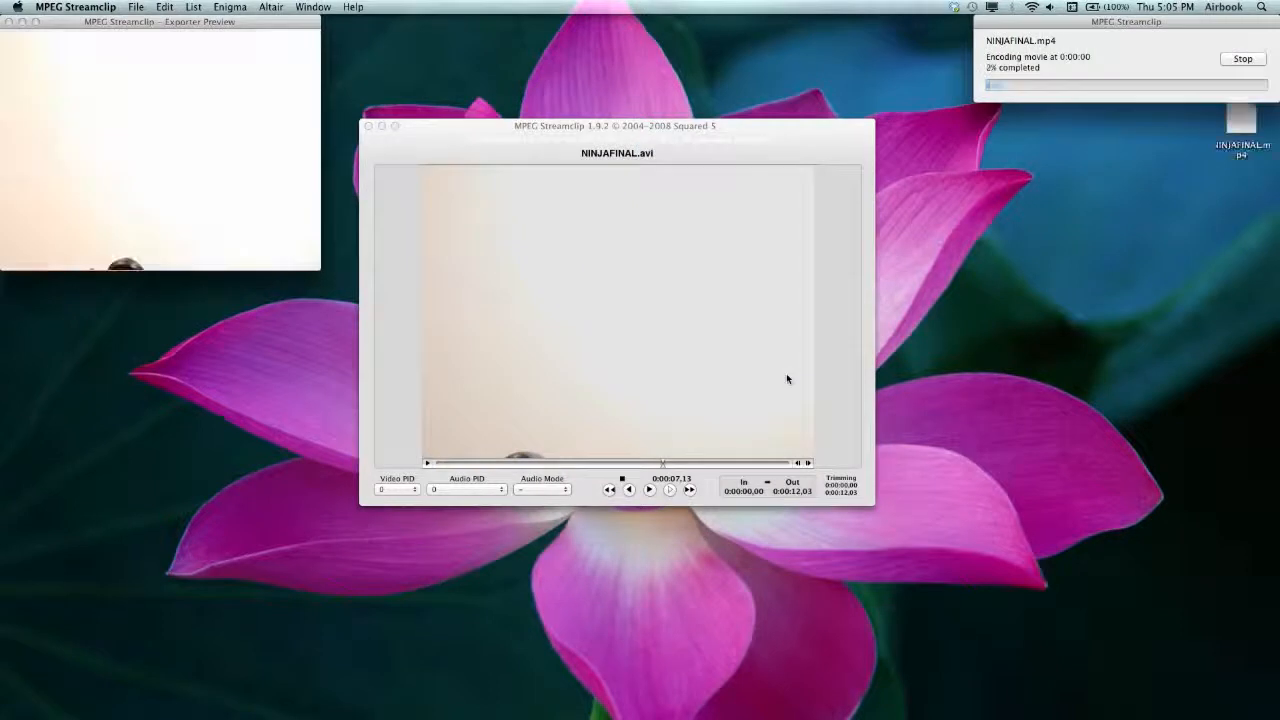